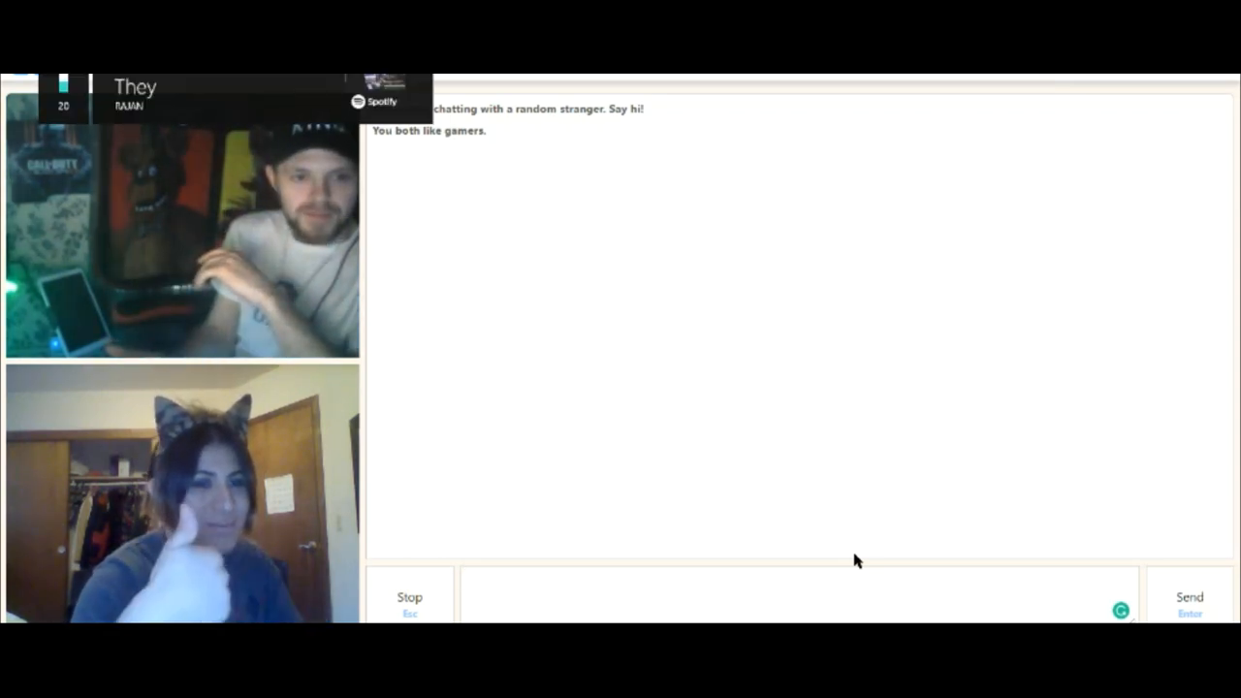
{"action": "left_click", "coordinate": [795, 578]}
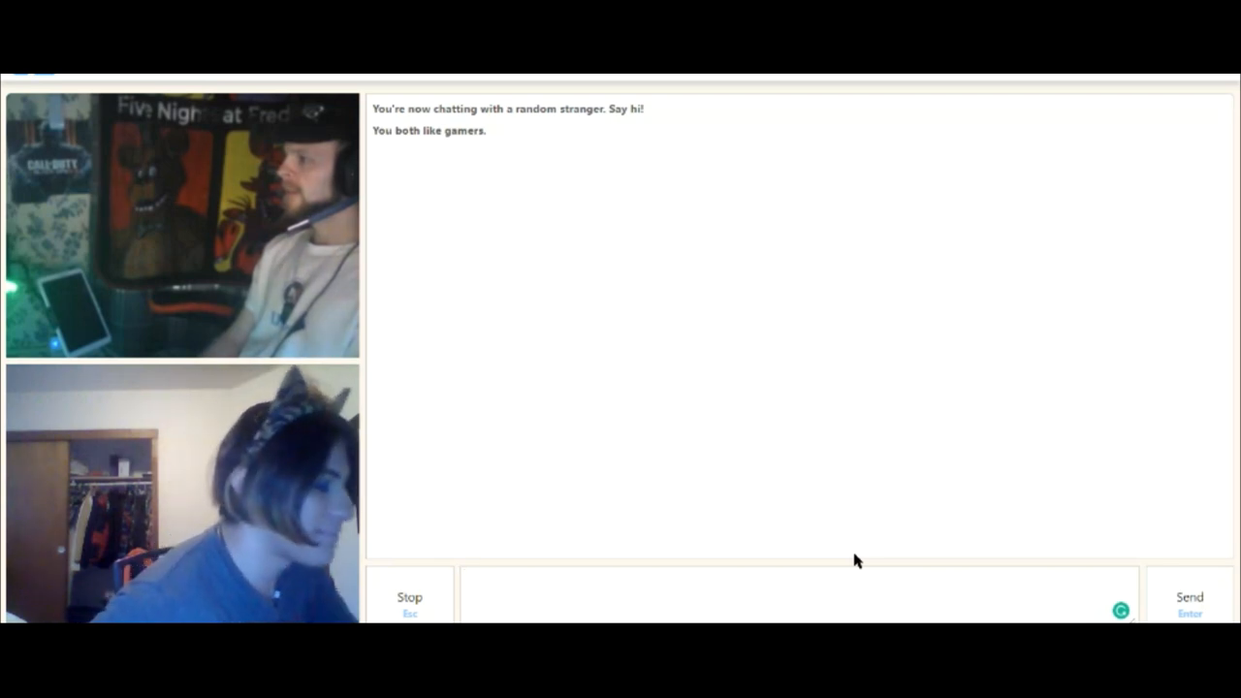
{"action": "left_click", "coordinate": [795, 577]}
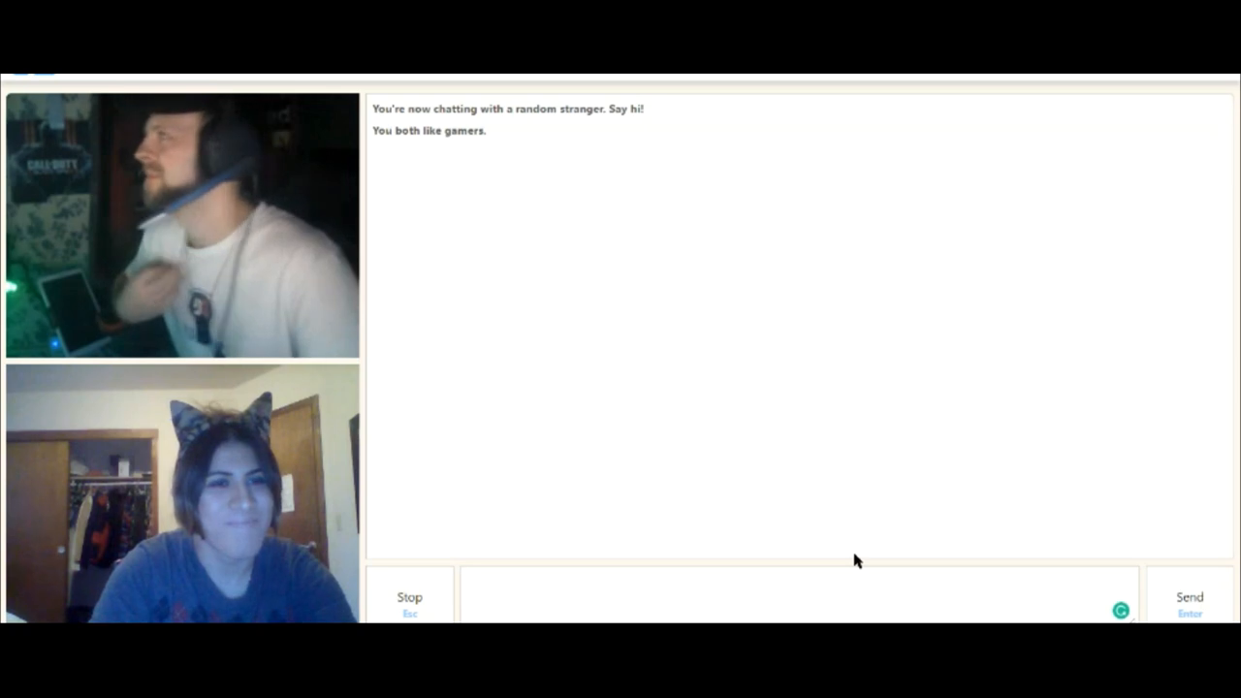
{"action": "left_click", "coordinate": [794, 578]}
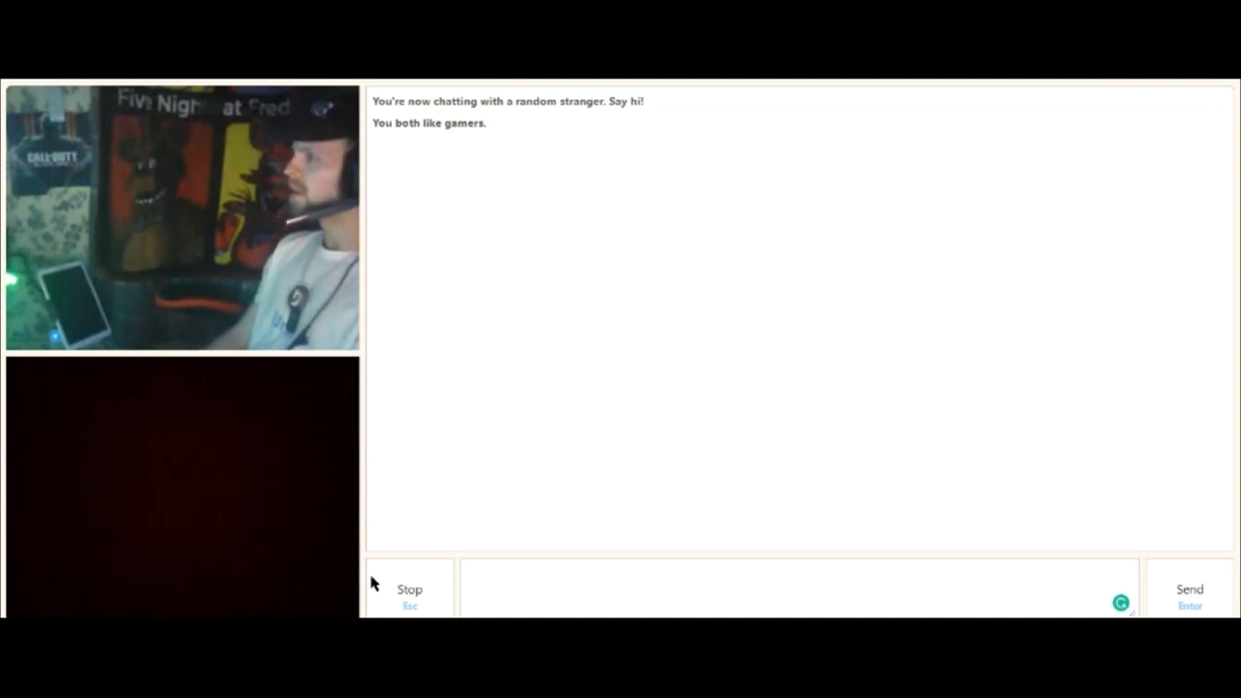
{"action": "left_click", "coordinate": [795, 589]}
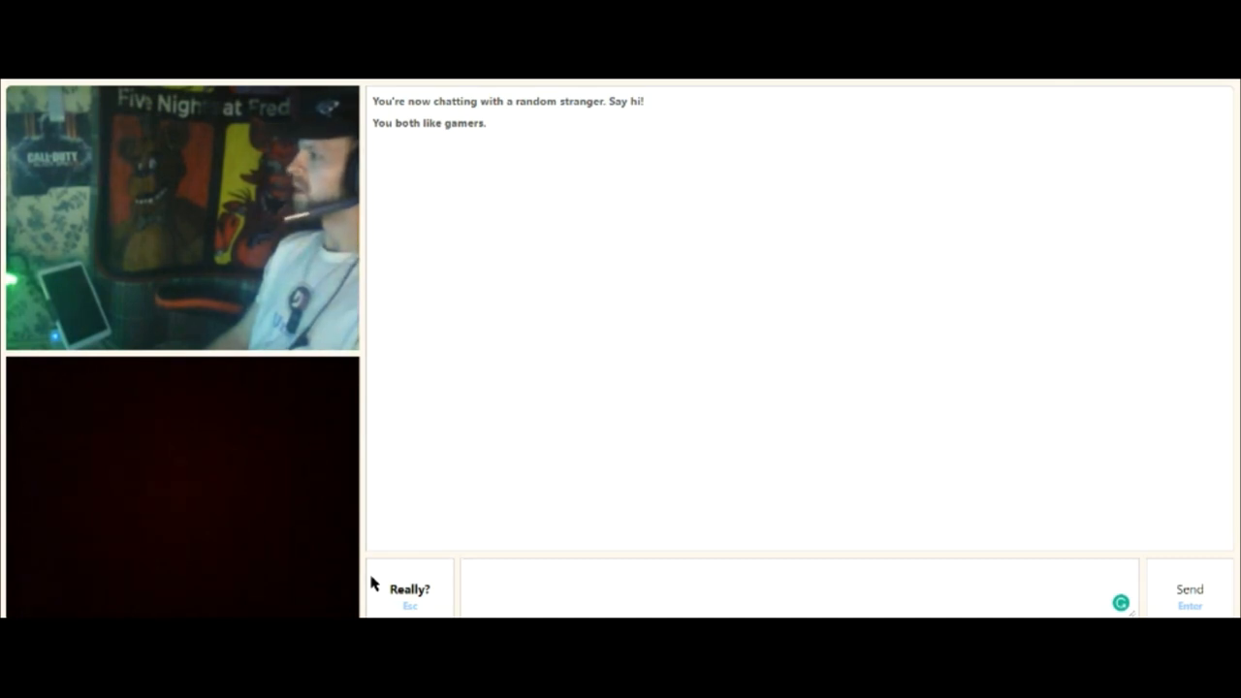
{"action": "left_click", "coordinate": [409, 590]}
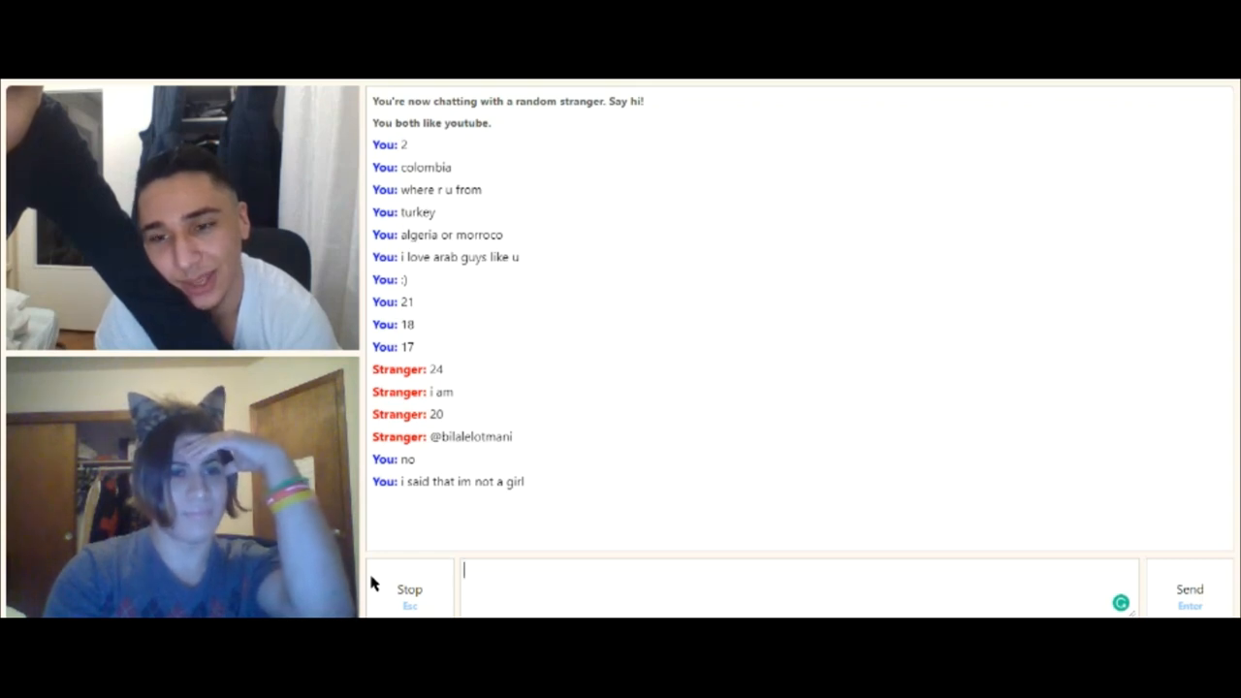
{"action": "left_click", "coordinate": [409, 589]}
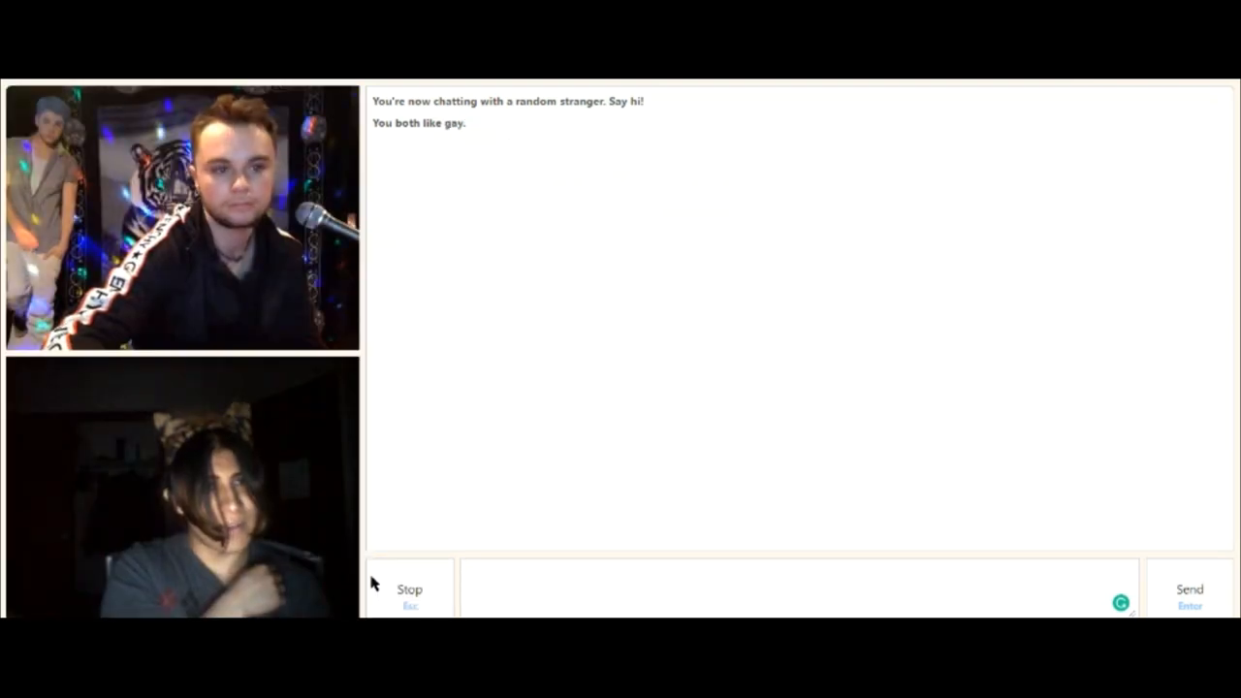
{"action": "left_click", "coordinate": [794, 588]}
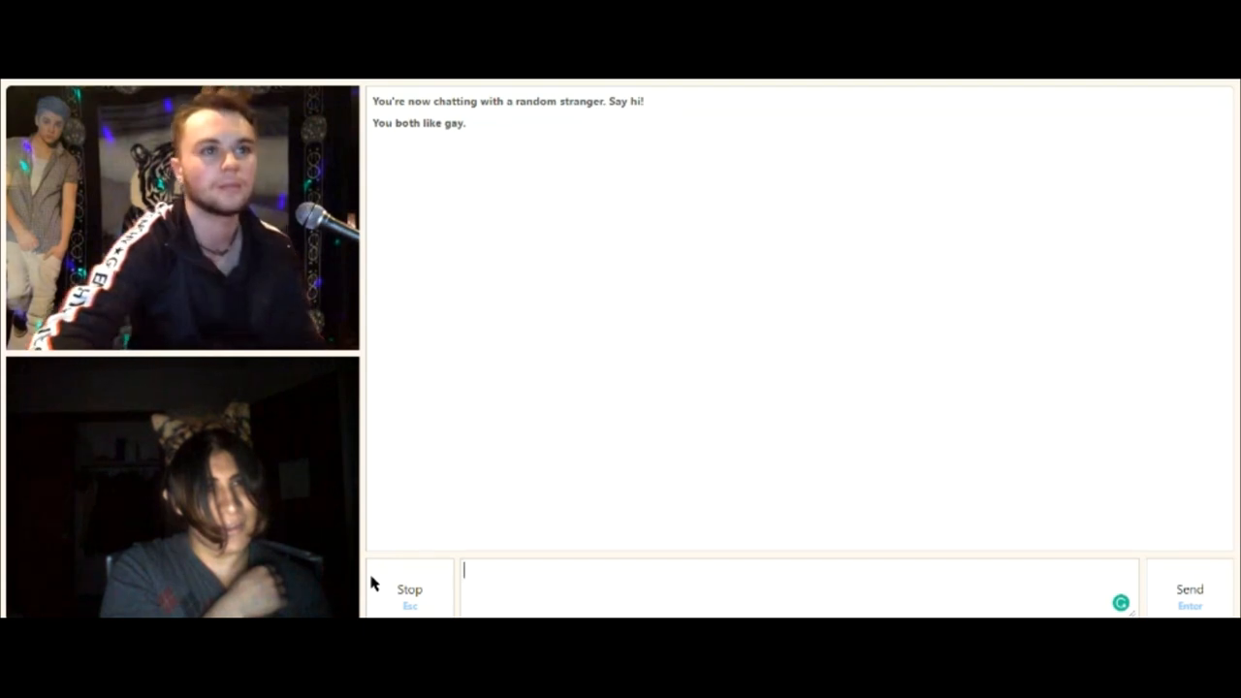